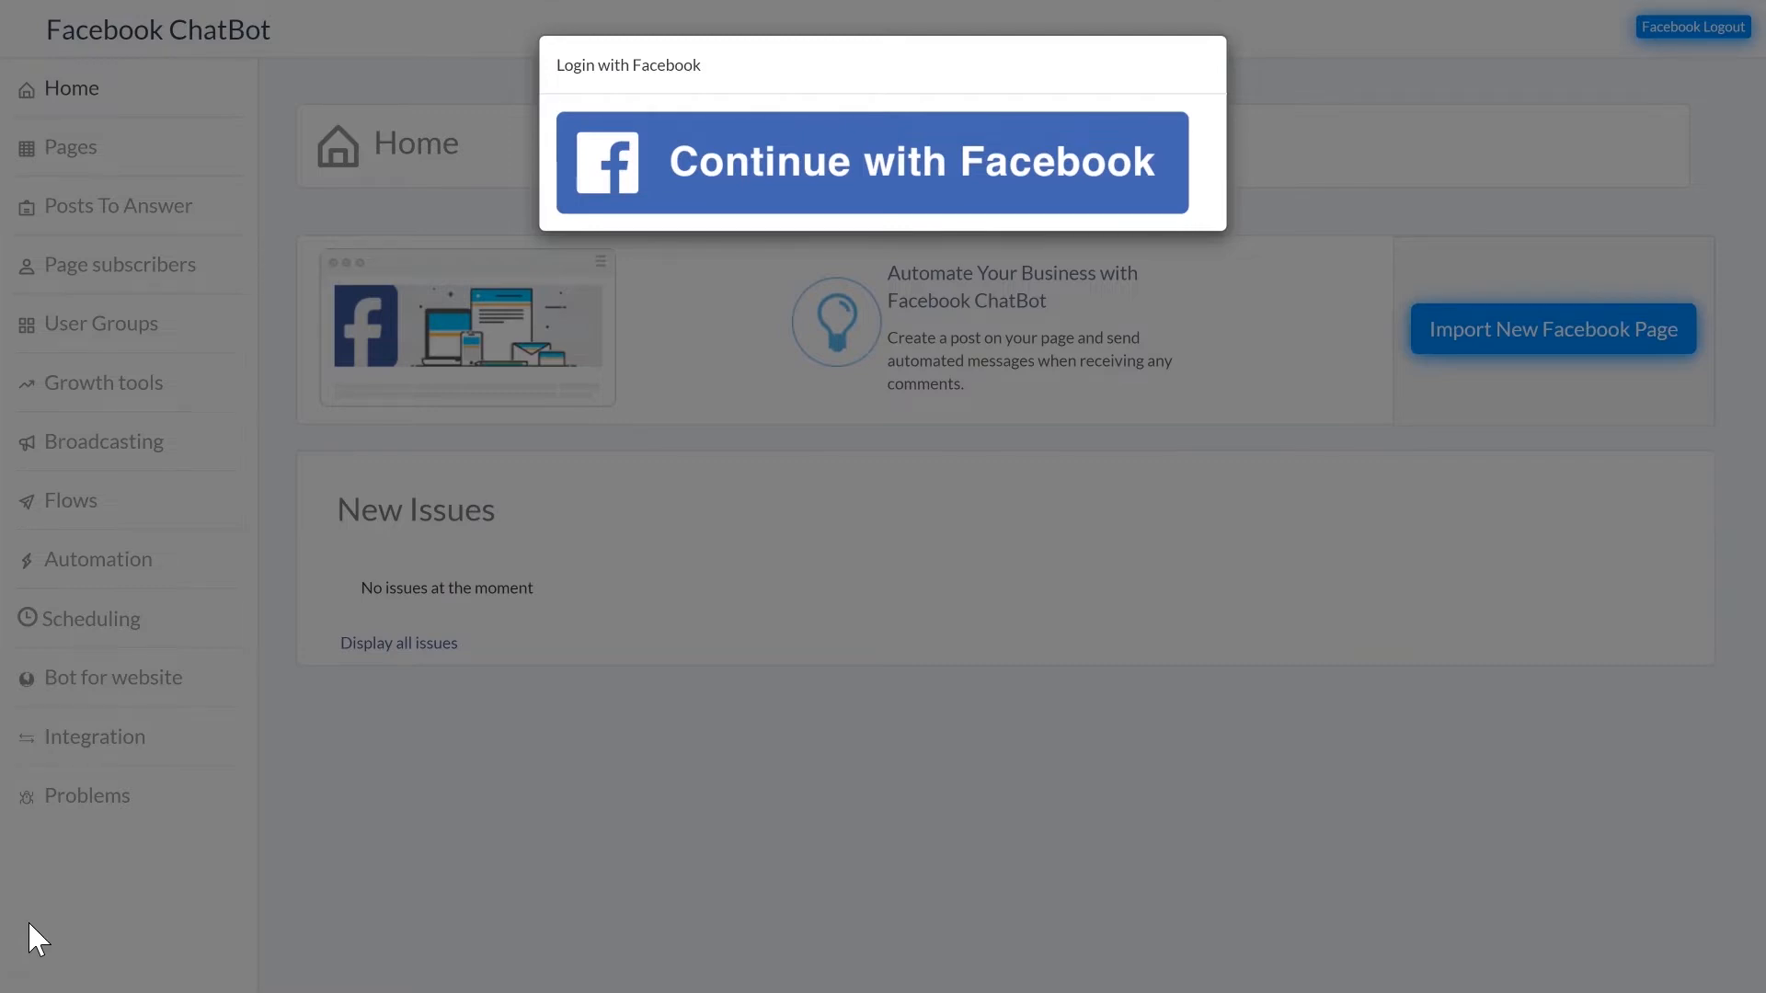
# - Continue with Facebook to reach the Market With James page
pyautogui.click(871, 162)
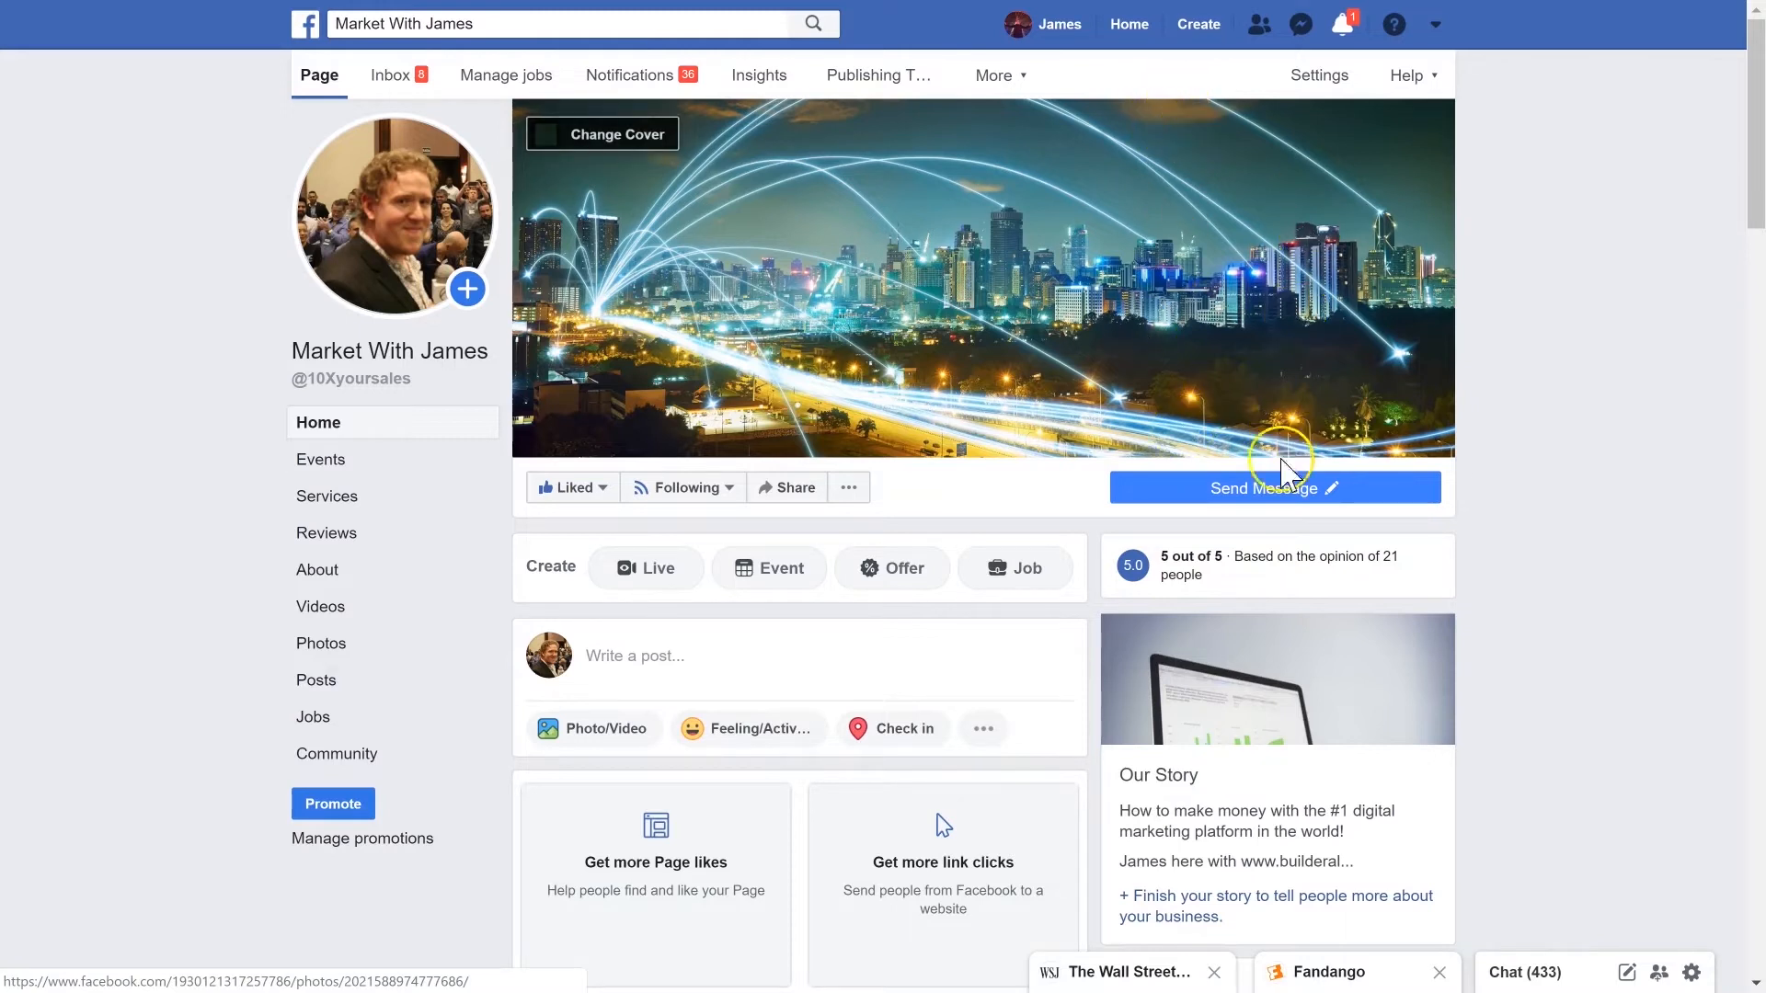
# - Send the test message 'build' to Market With James and get its Builderall menu reply
pyautogui.click(1329, 487)
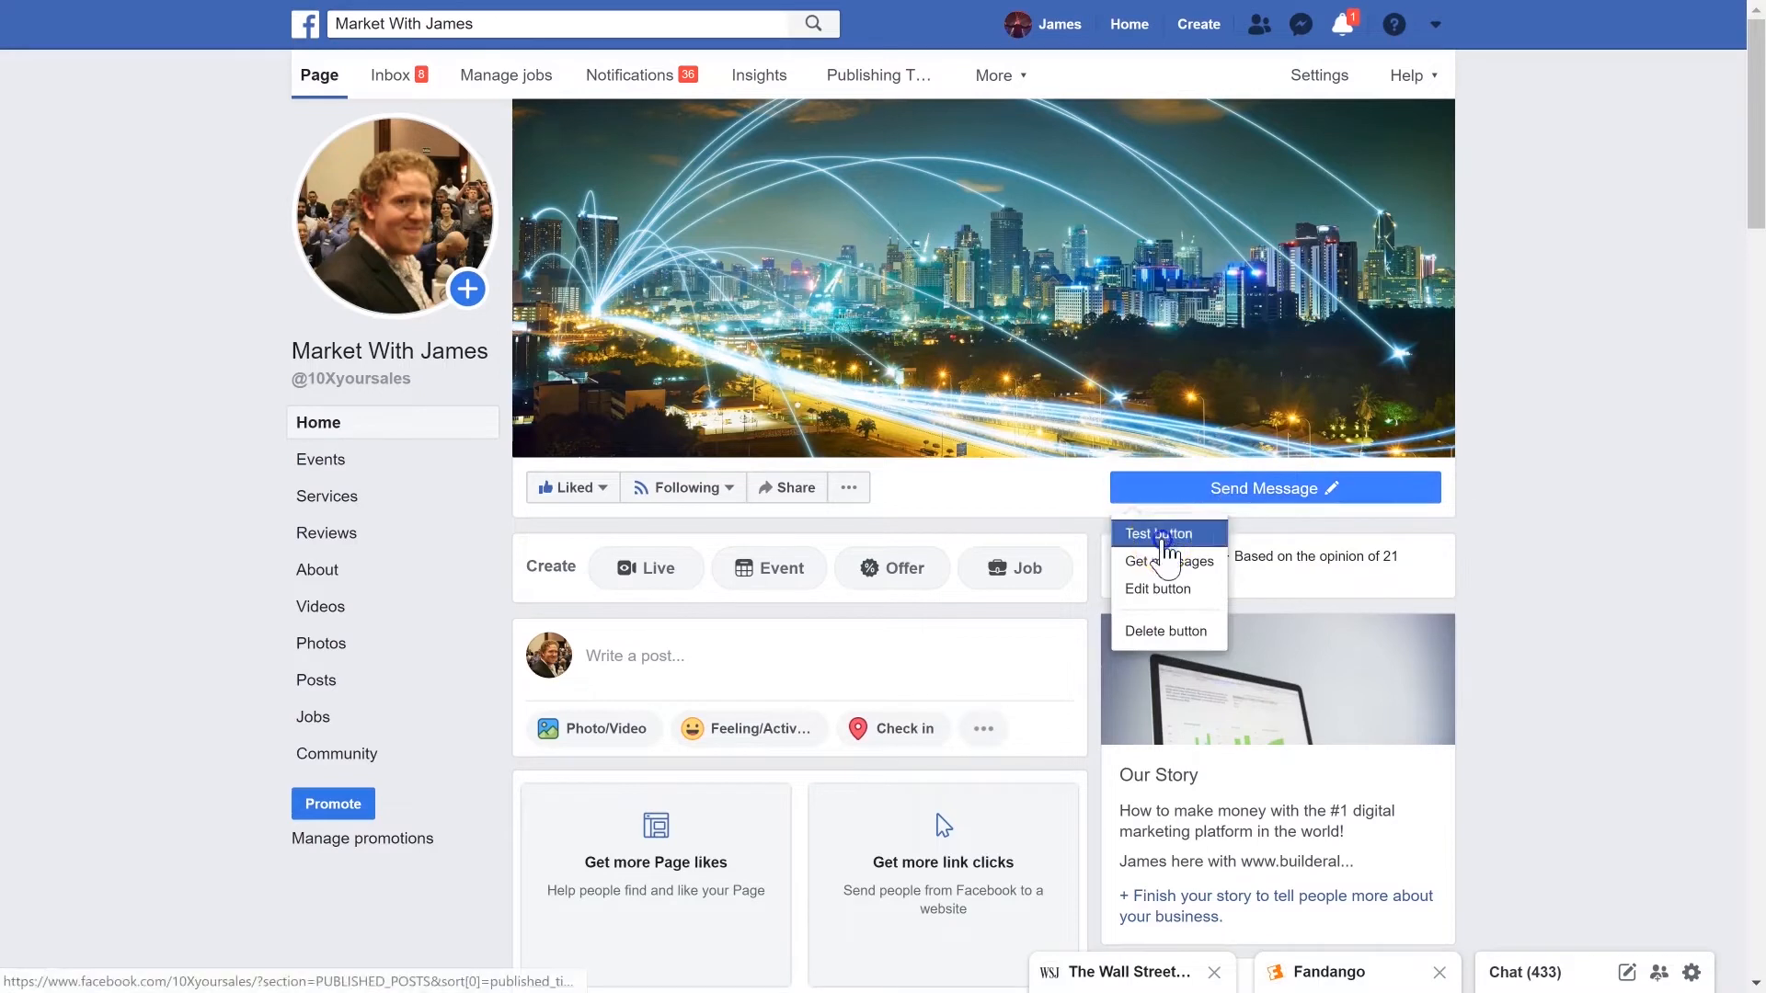
pyautogui.click(1159, 533)
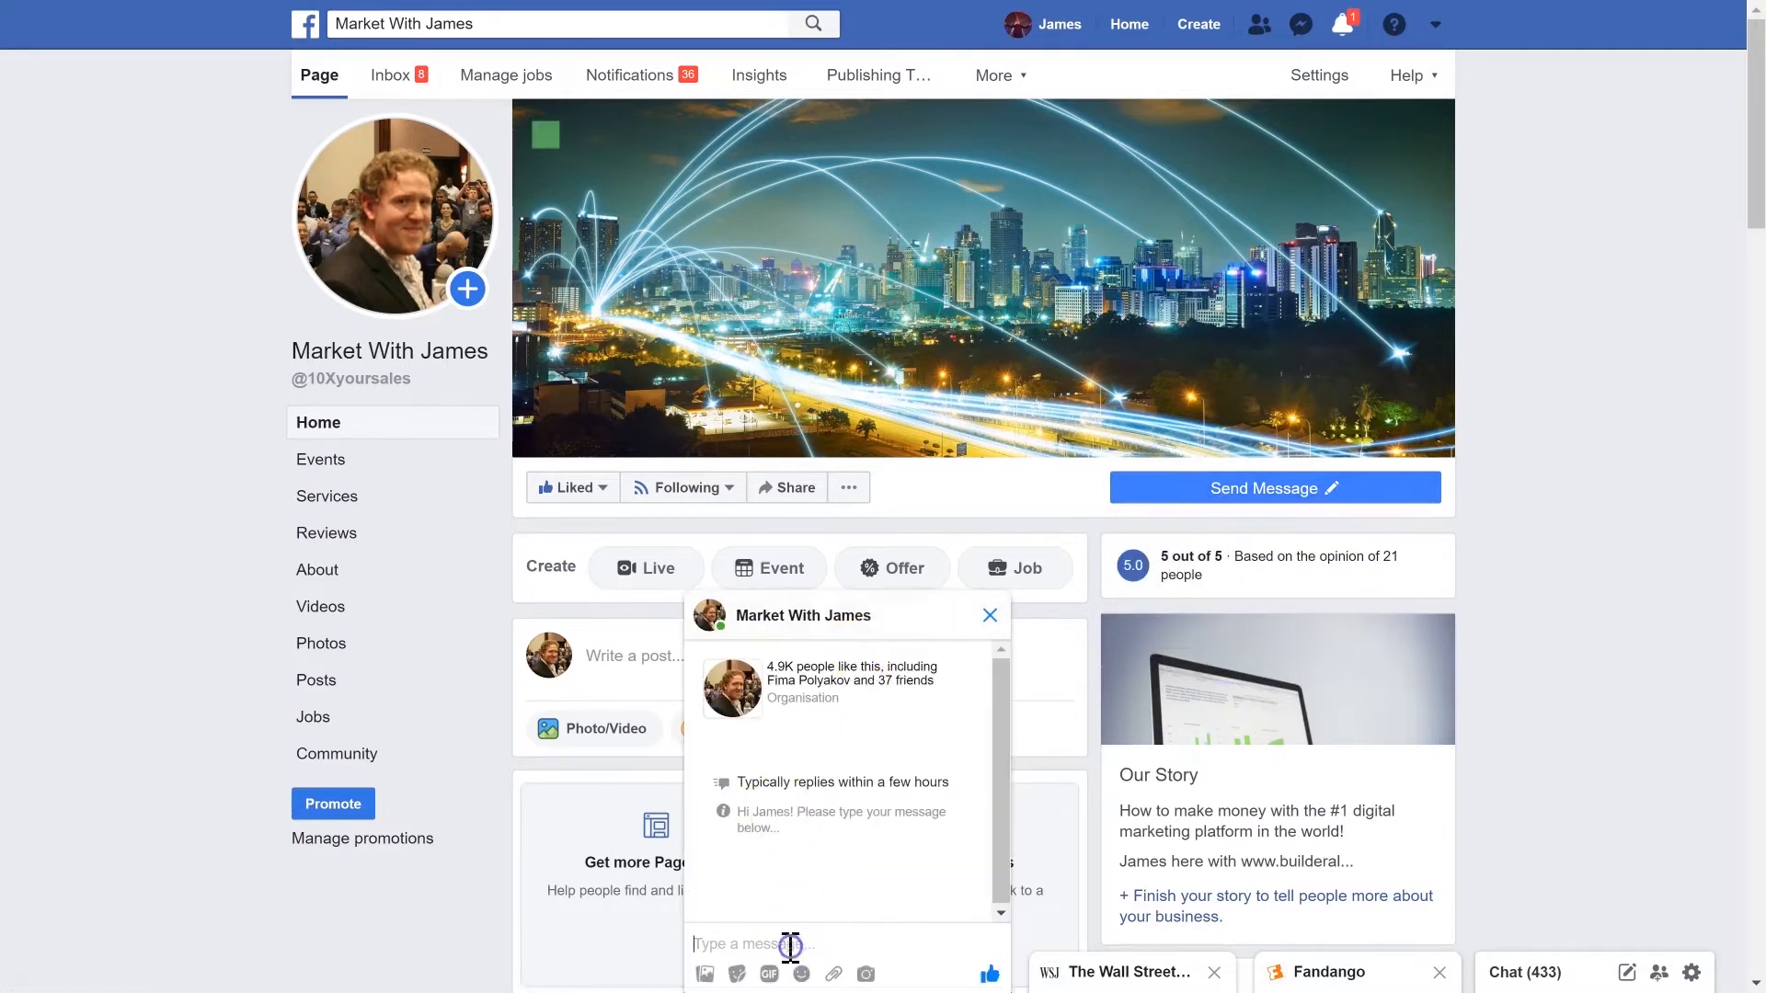
pyautogui.write('build')
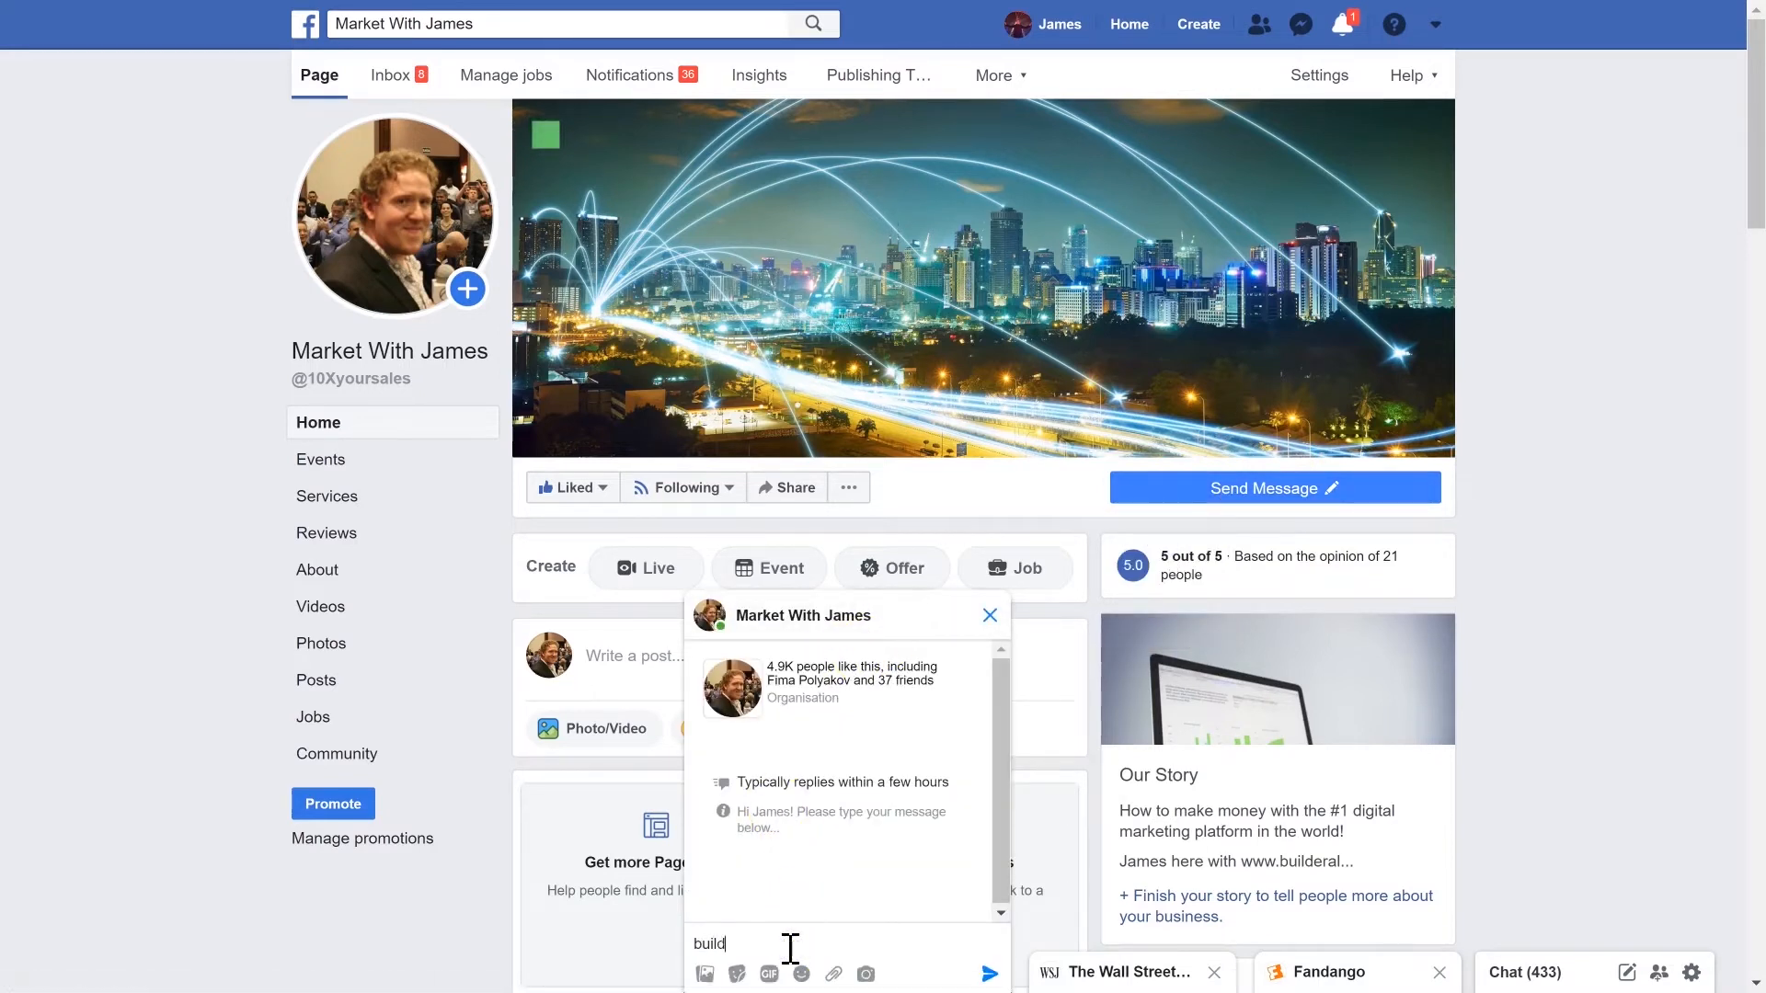
pyautogui.click(987, 975)
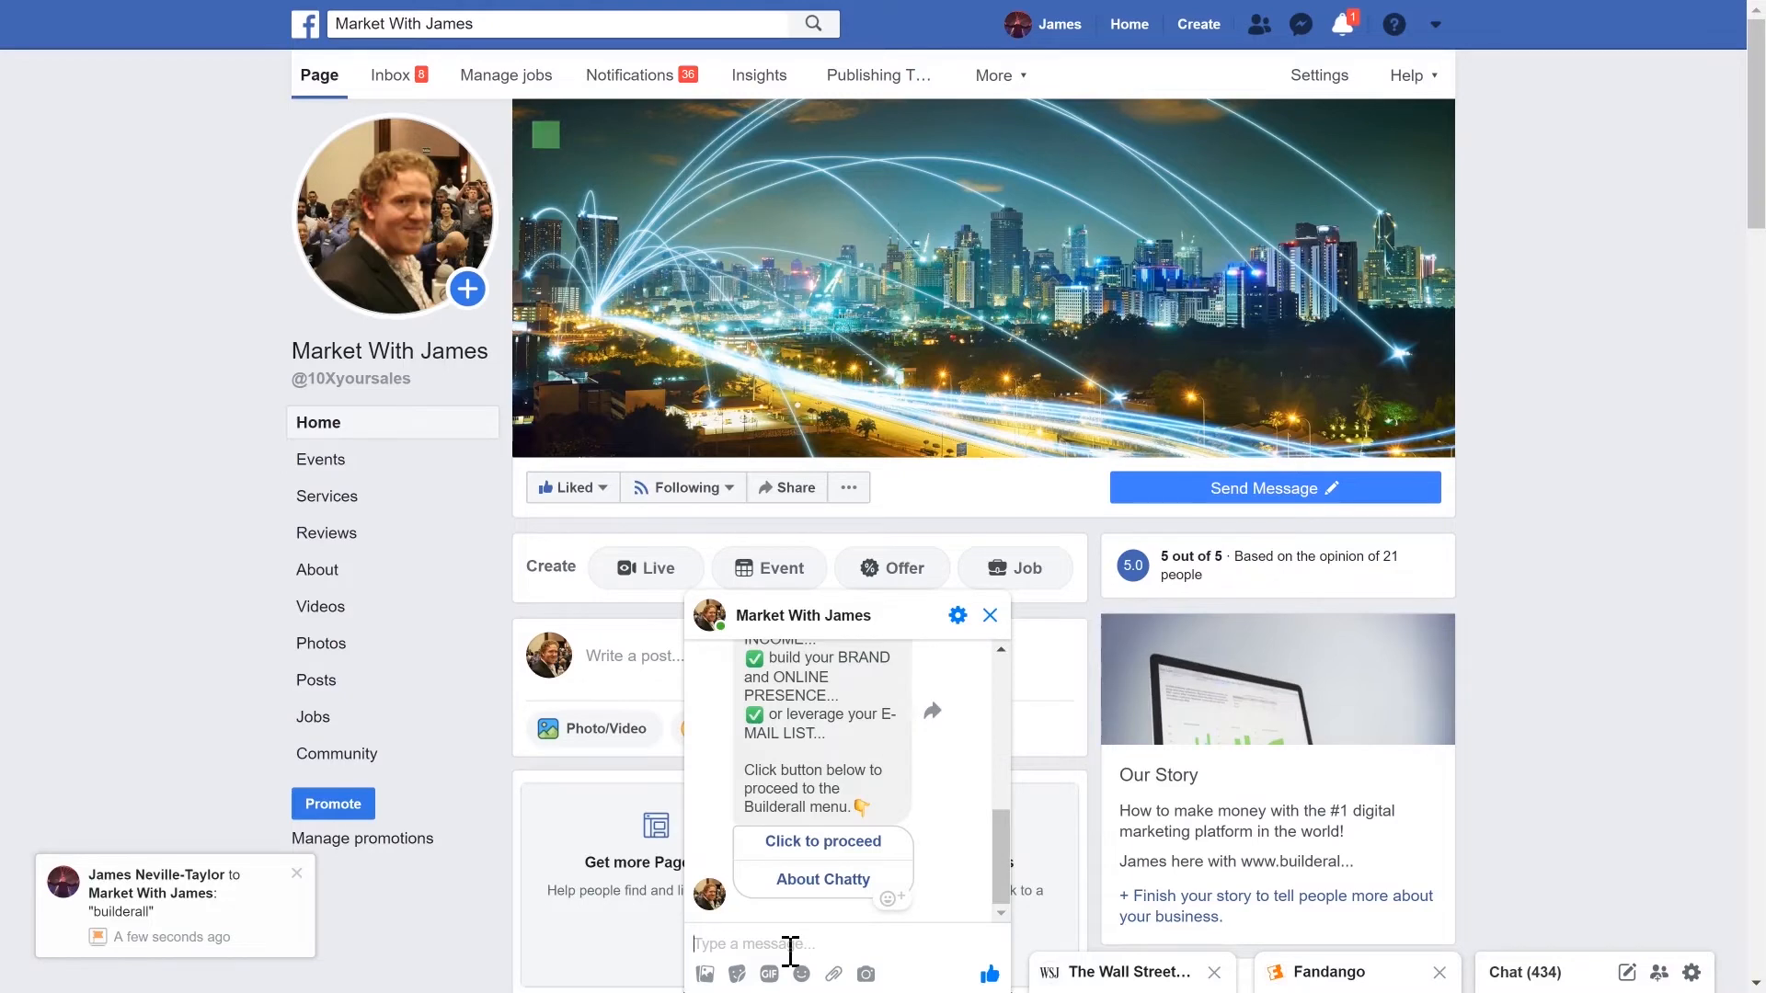
pyautogui.click(1326, 971)
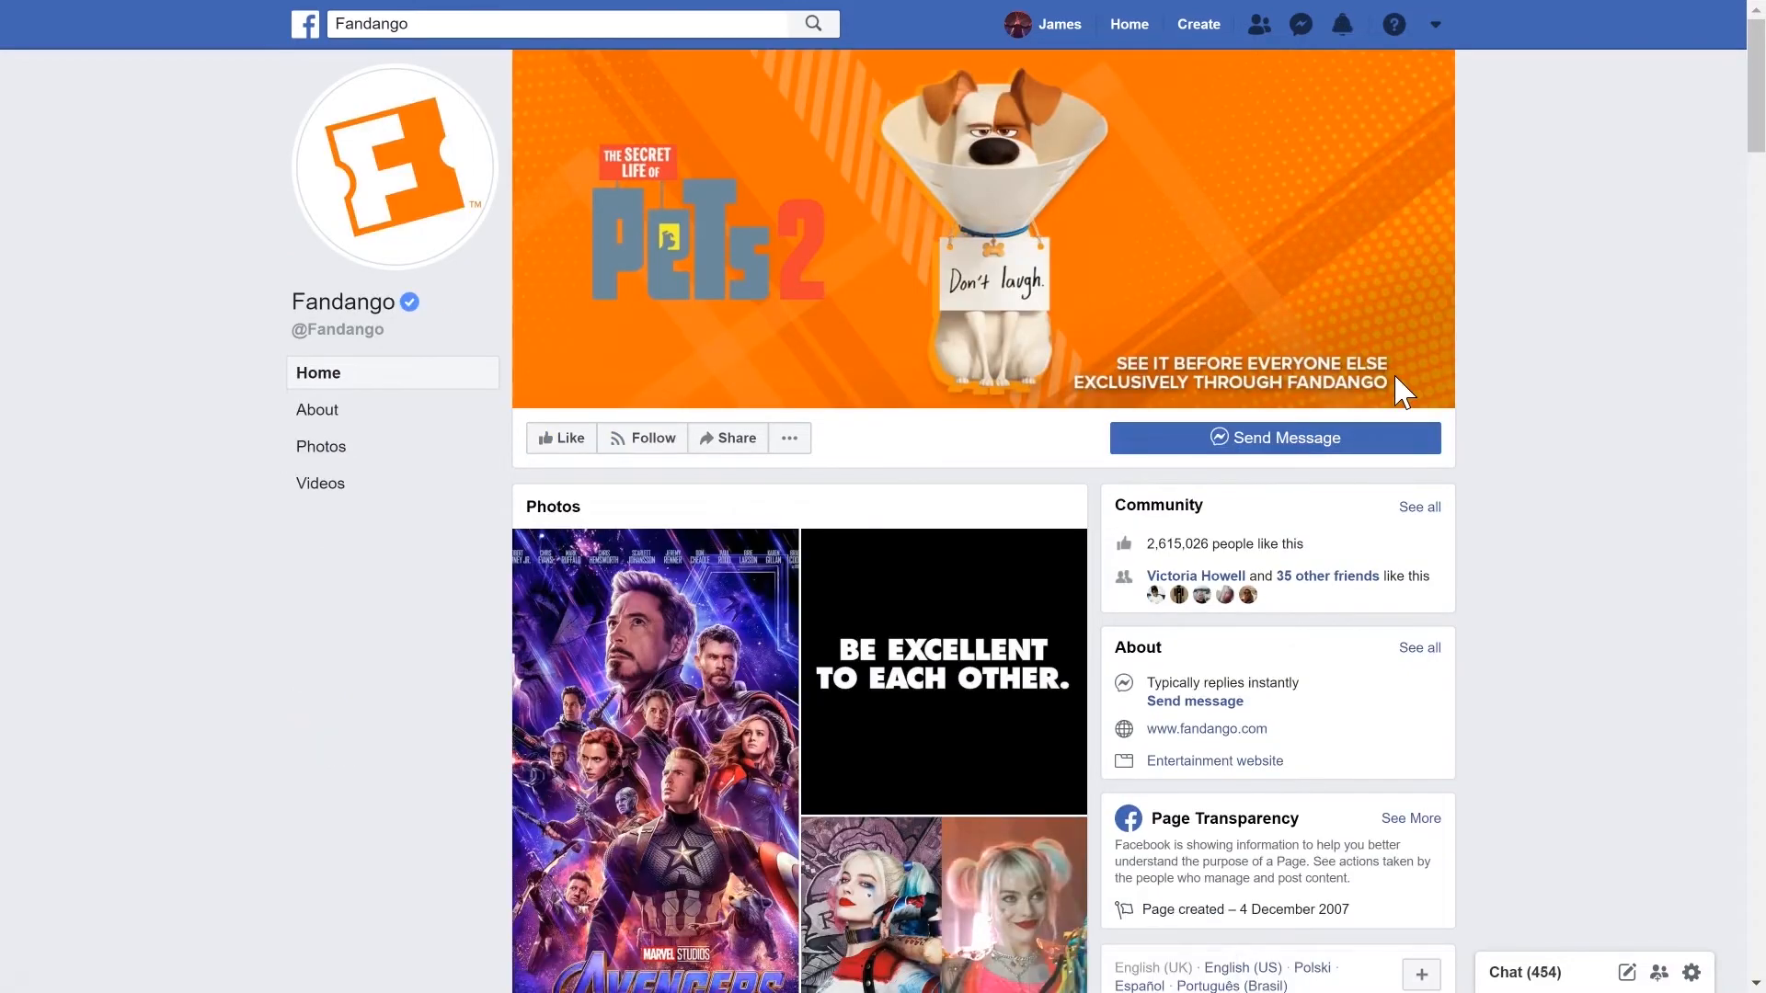
pyautogui.moveTo(1587, 351)
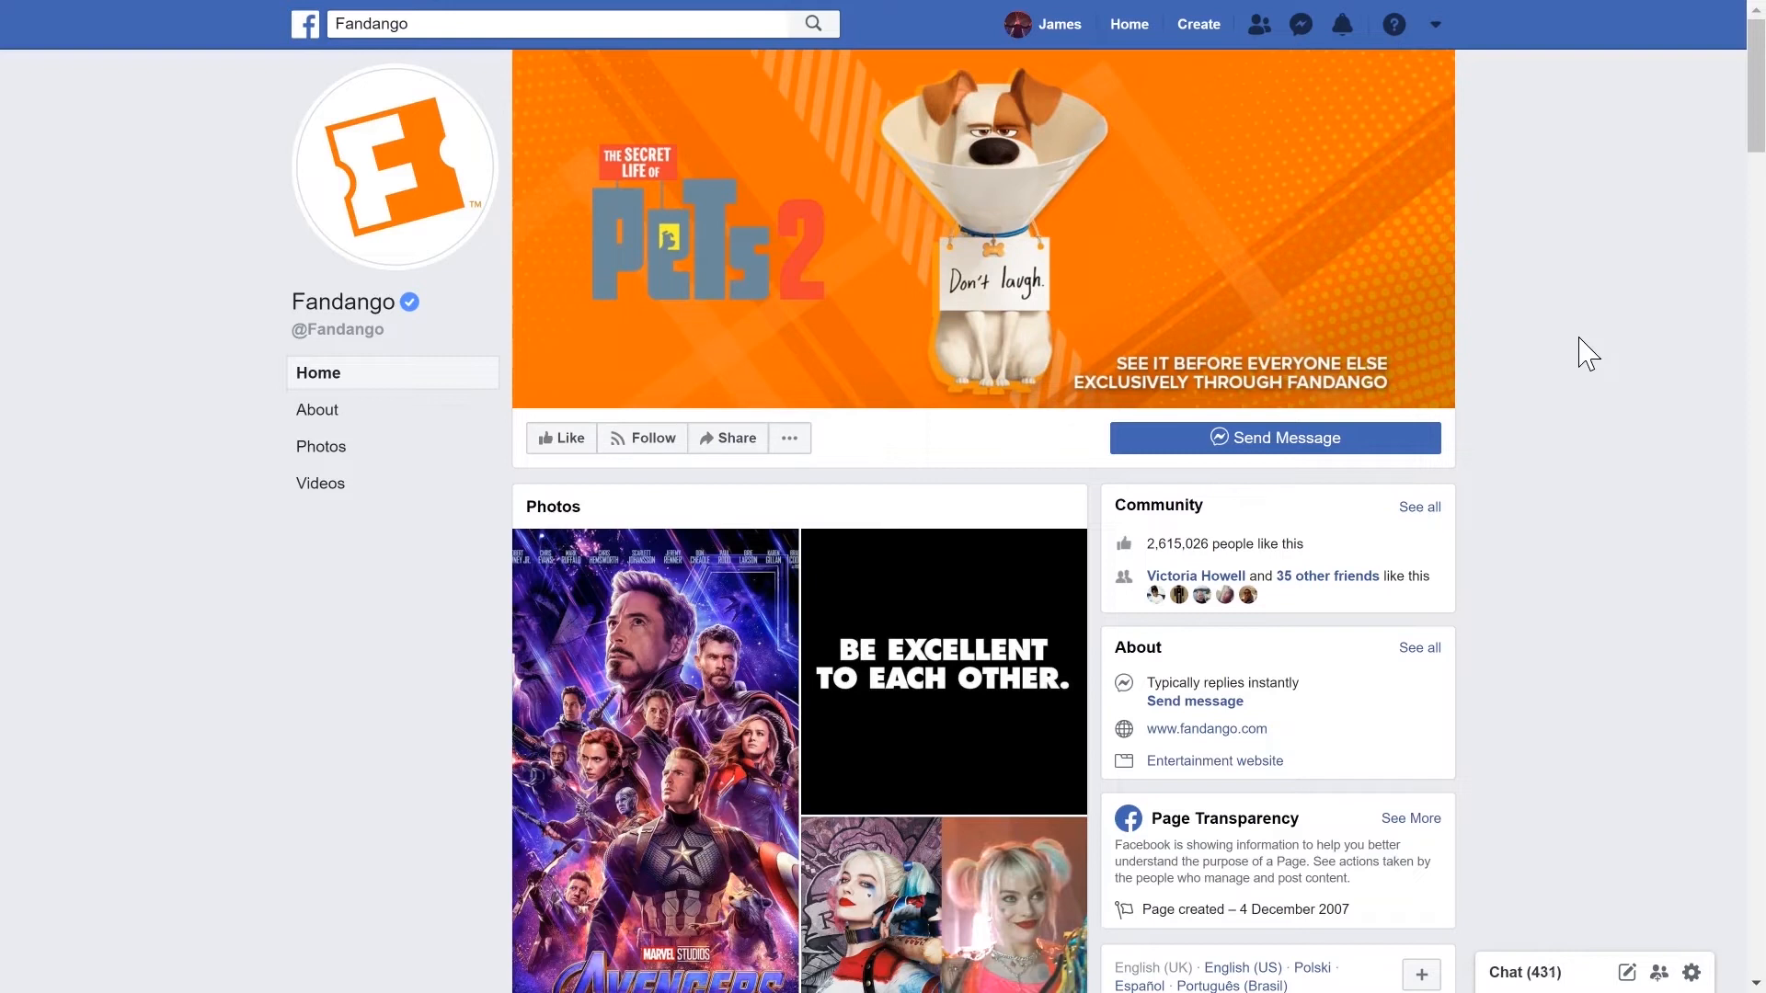
pyautogui.moveTo(1585, 342)
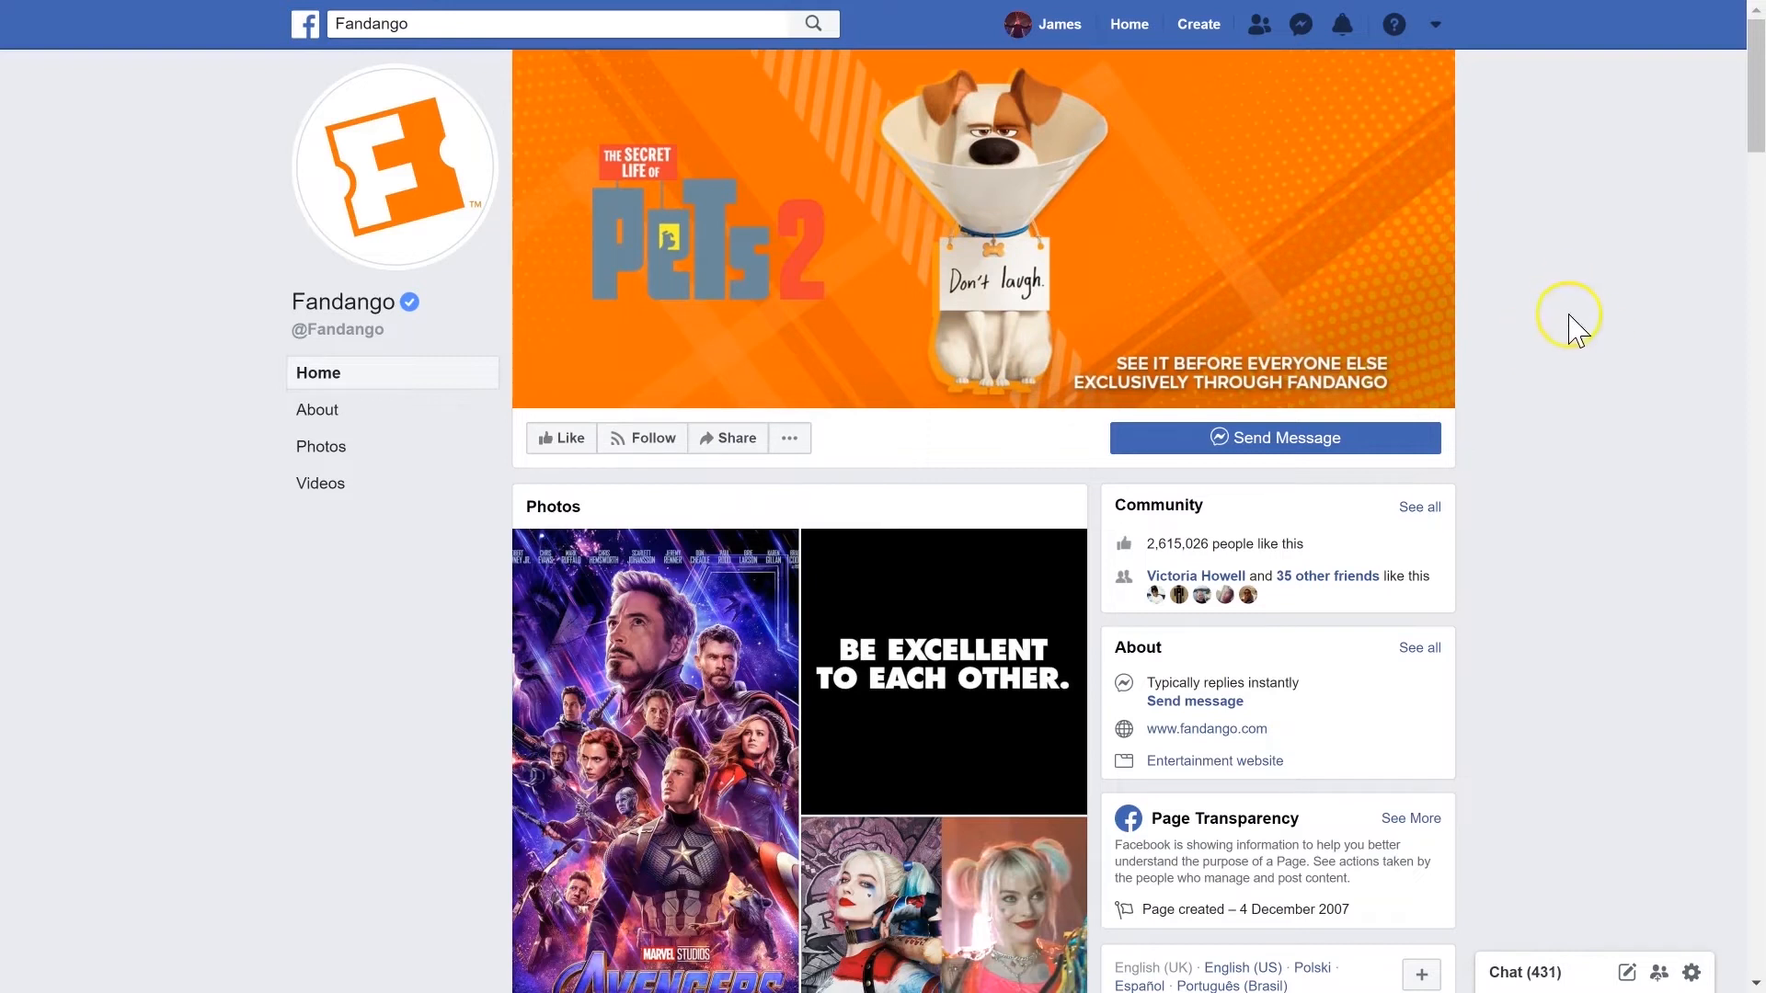
# - Message Fandango's bot and answer its quick replies with Movies
pyautogui.click(1273, 438)
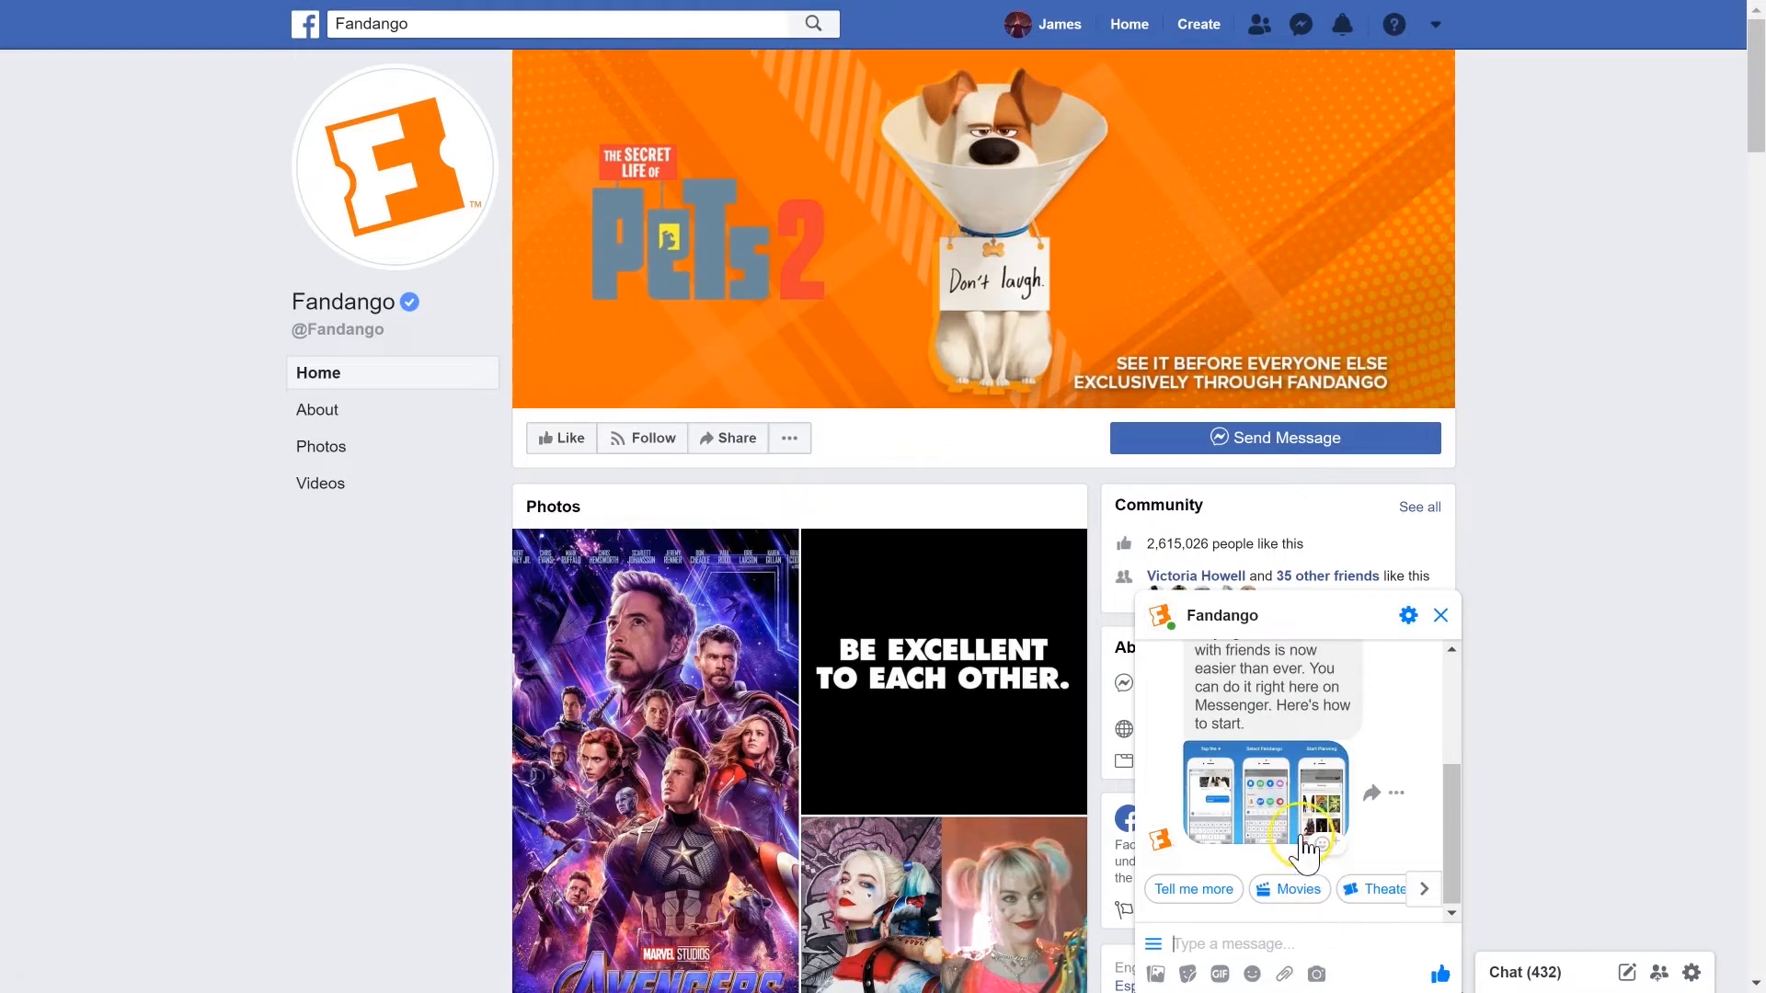
pyautogui.moveTo(1267, 754)
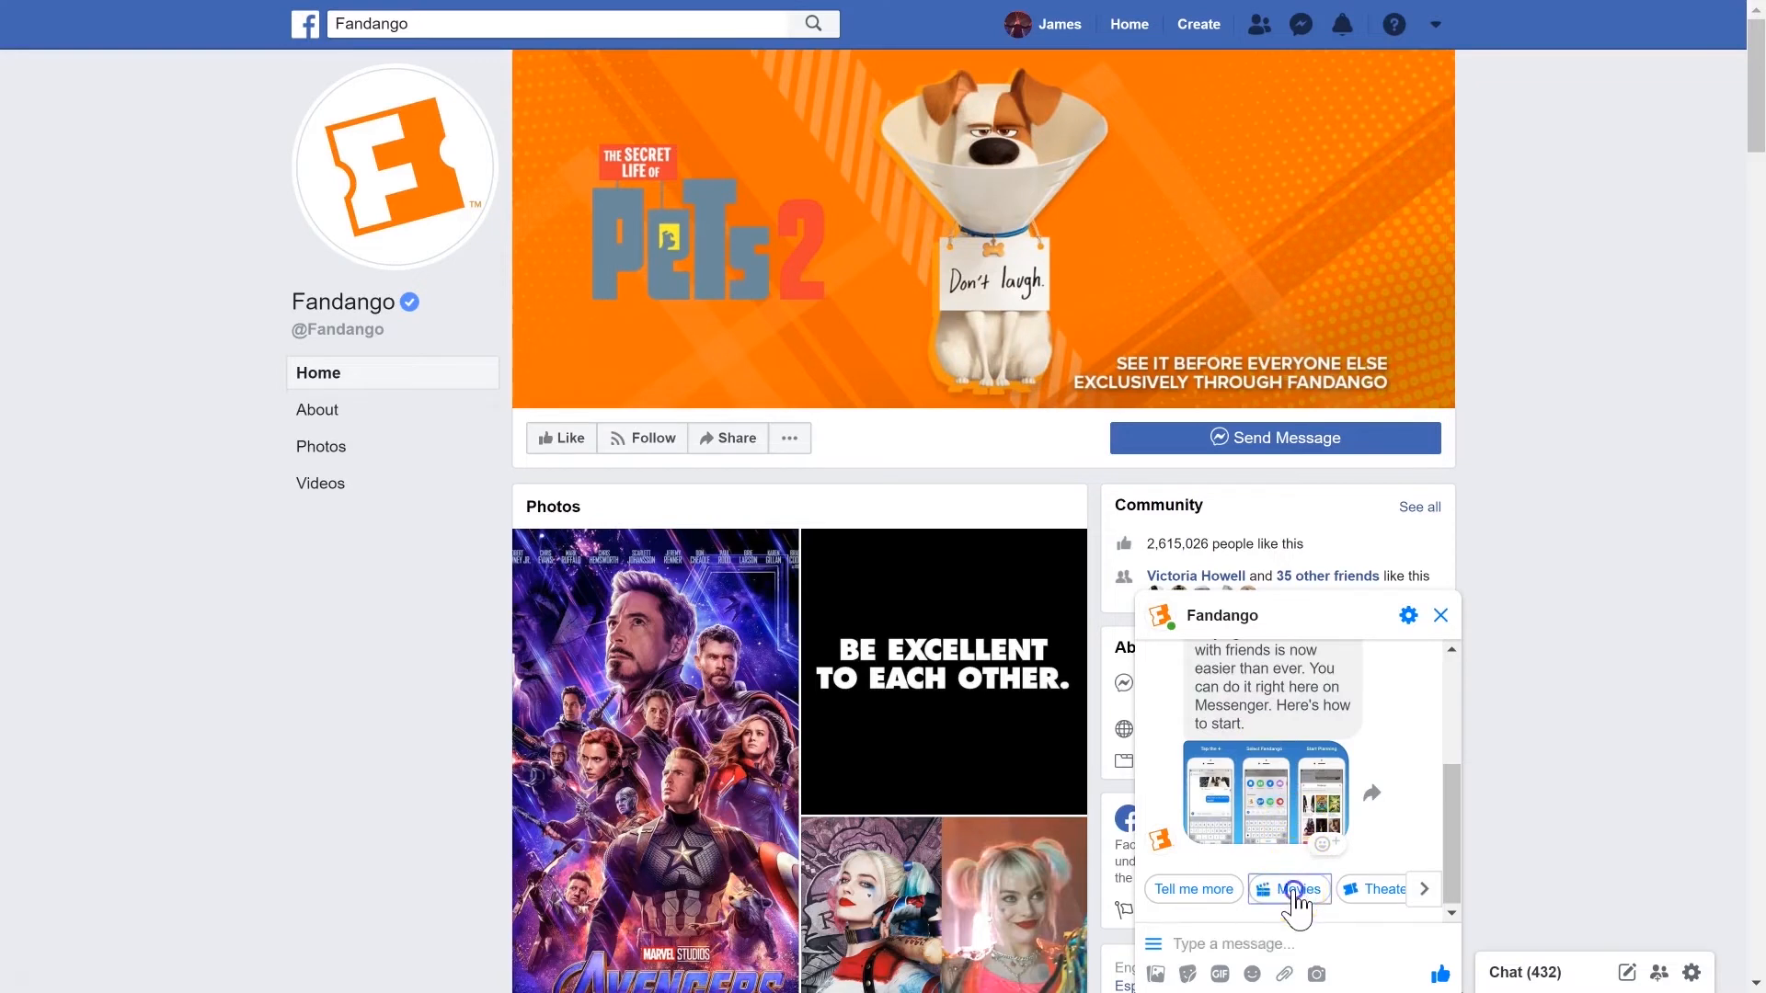
pyautogui.click(1289, 888)
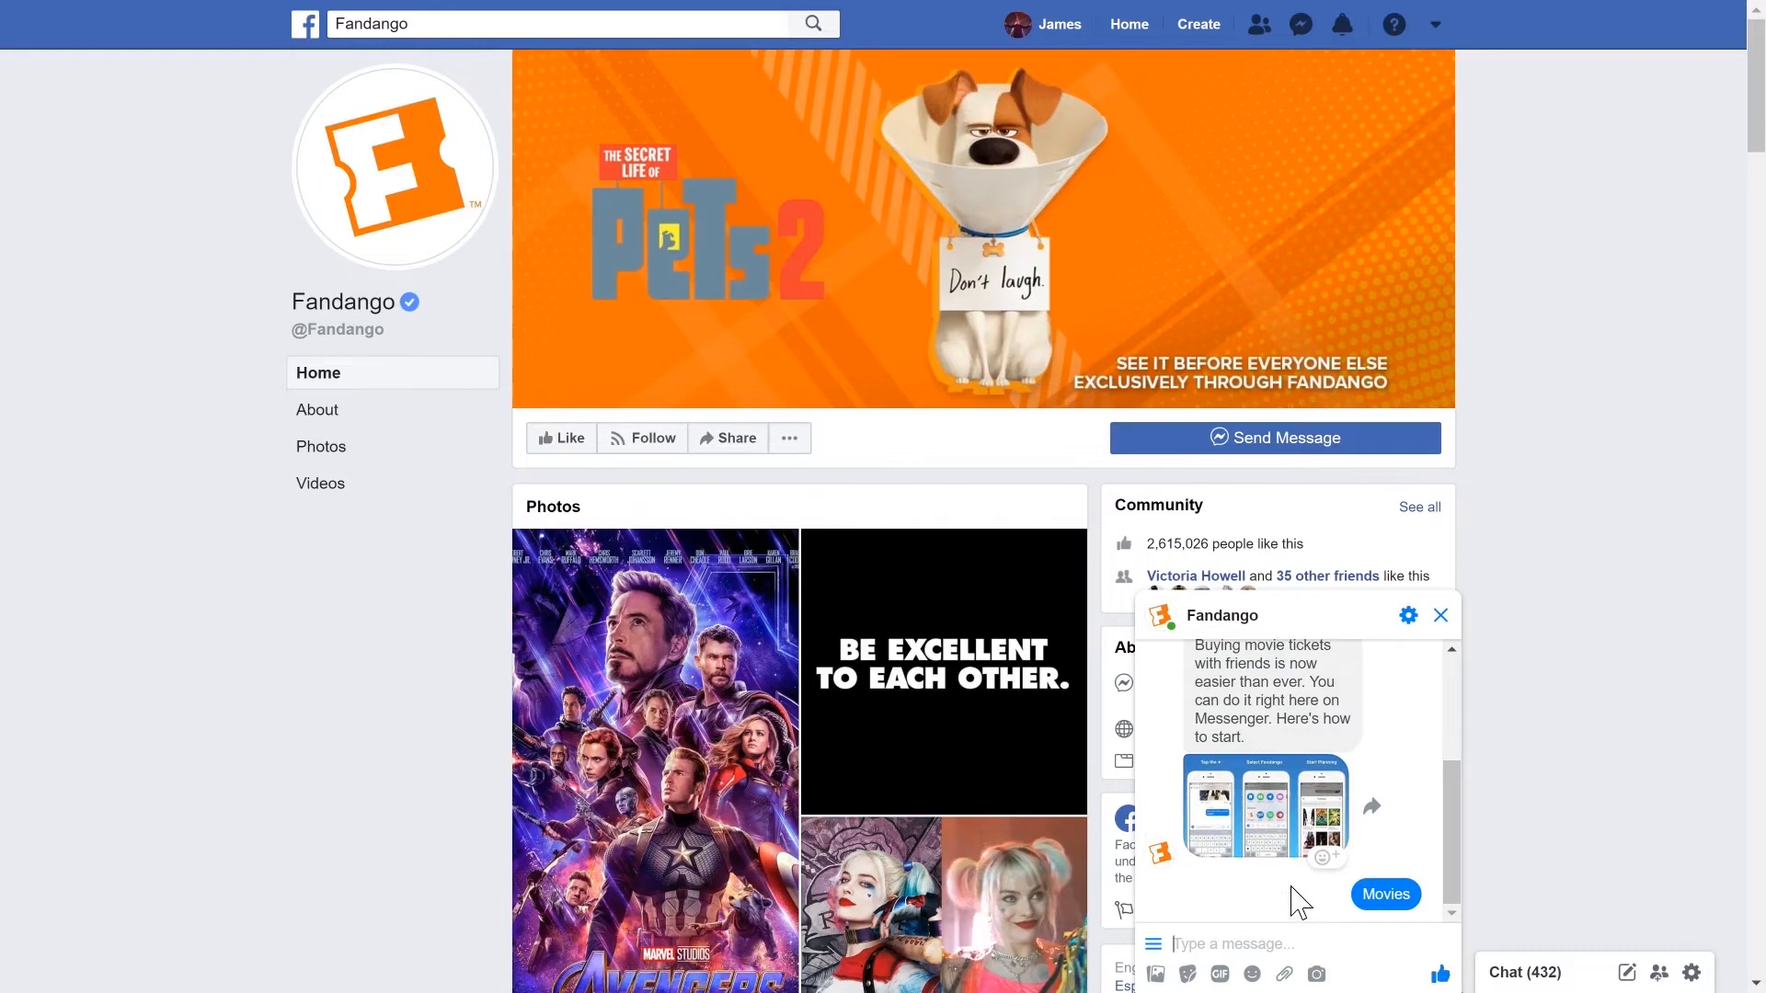
pyautogui.click(1383, 894)
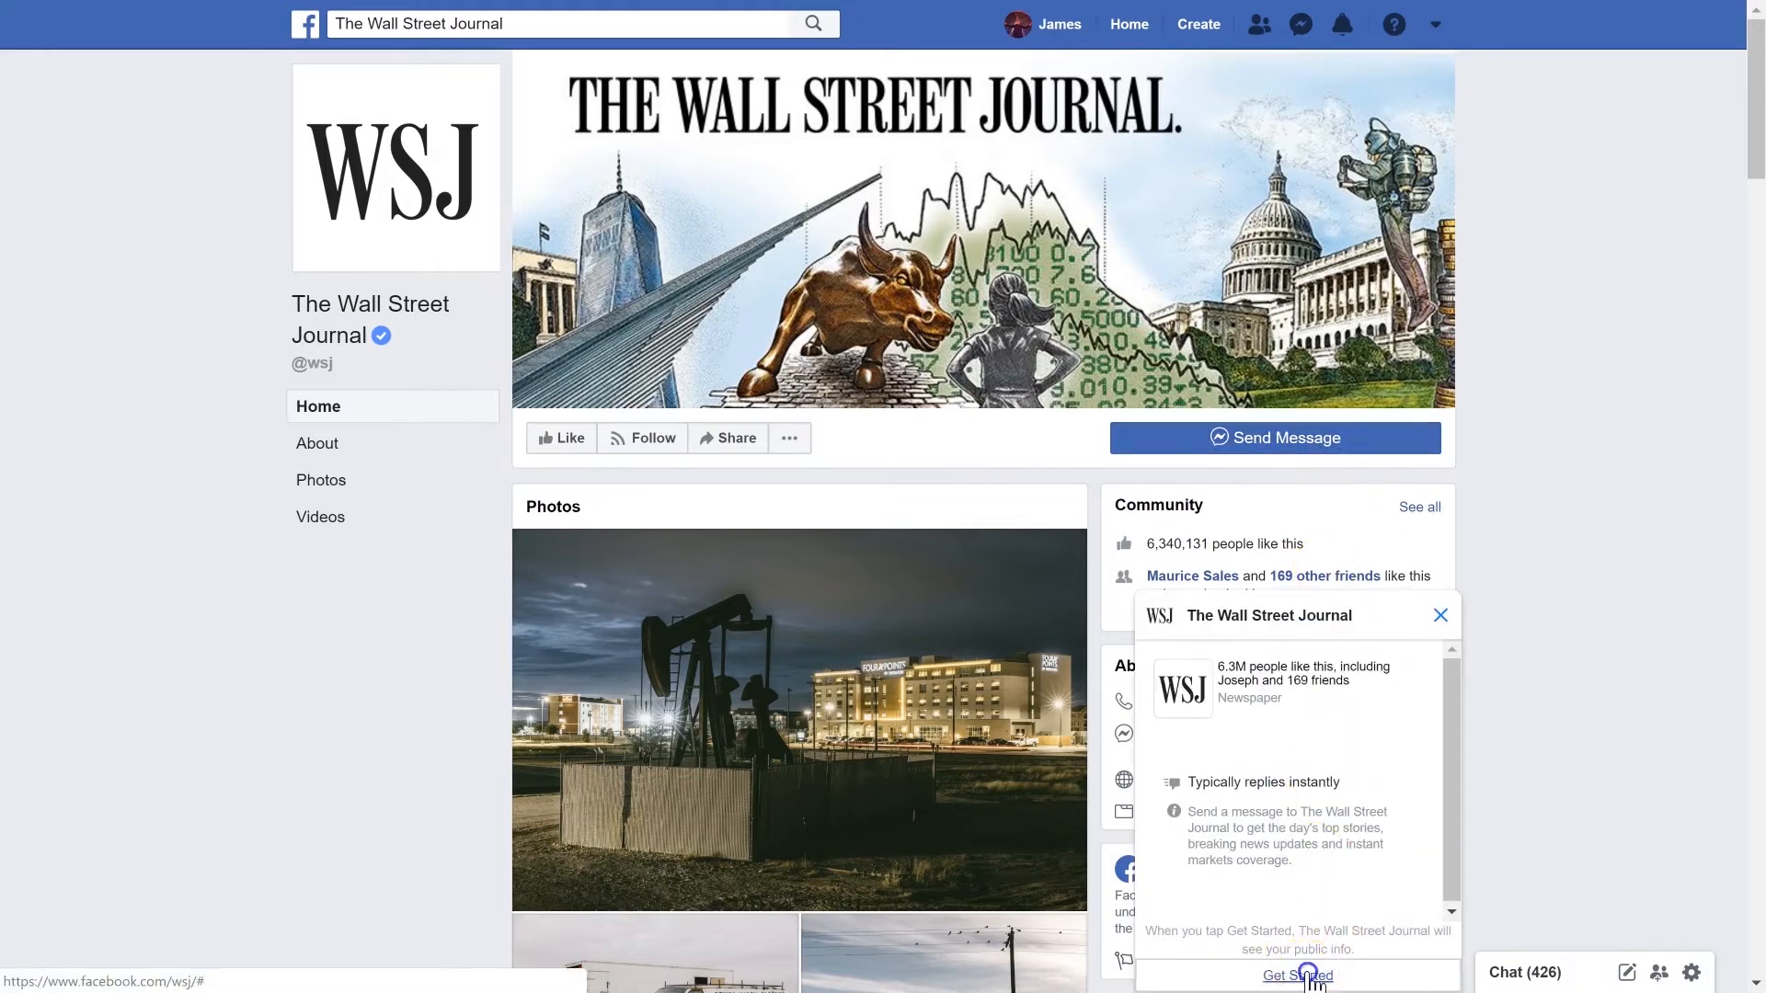
# - Get Started with The Wall Street Journal bot and read its headline and briefing messages
pyautogui.click(1296, 974)
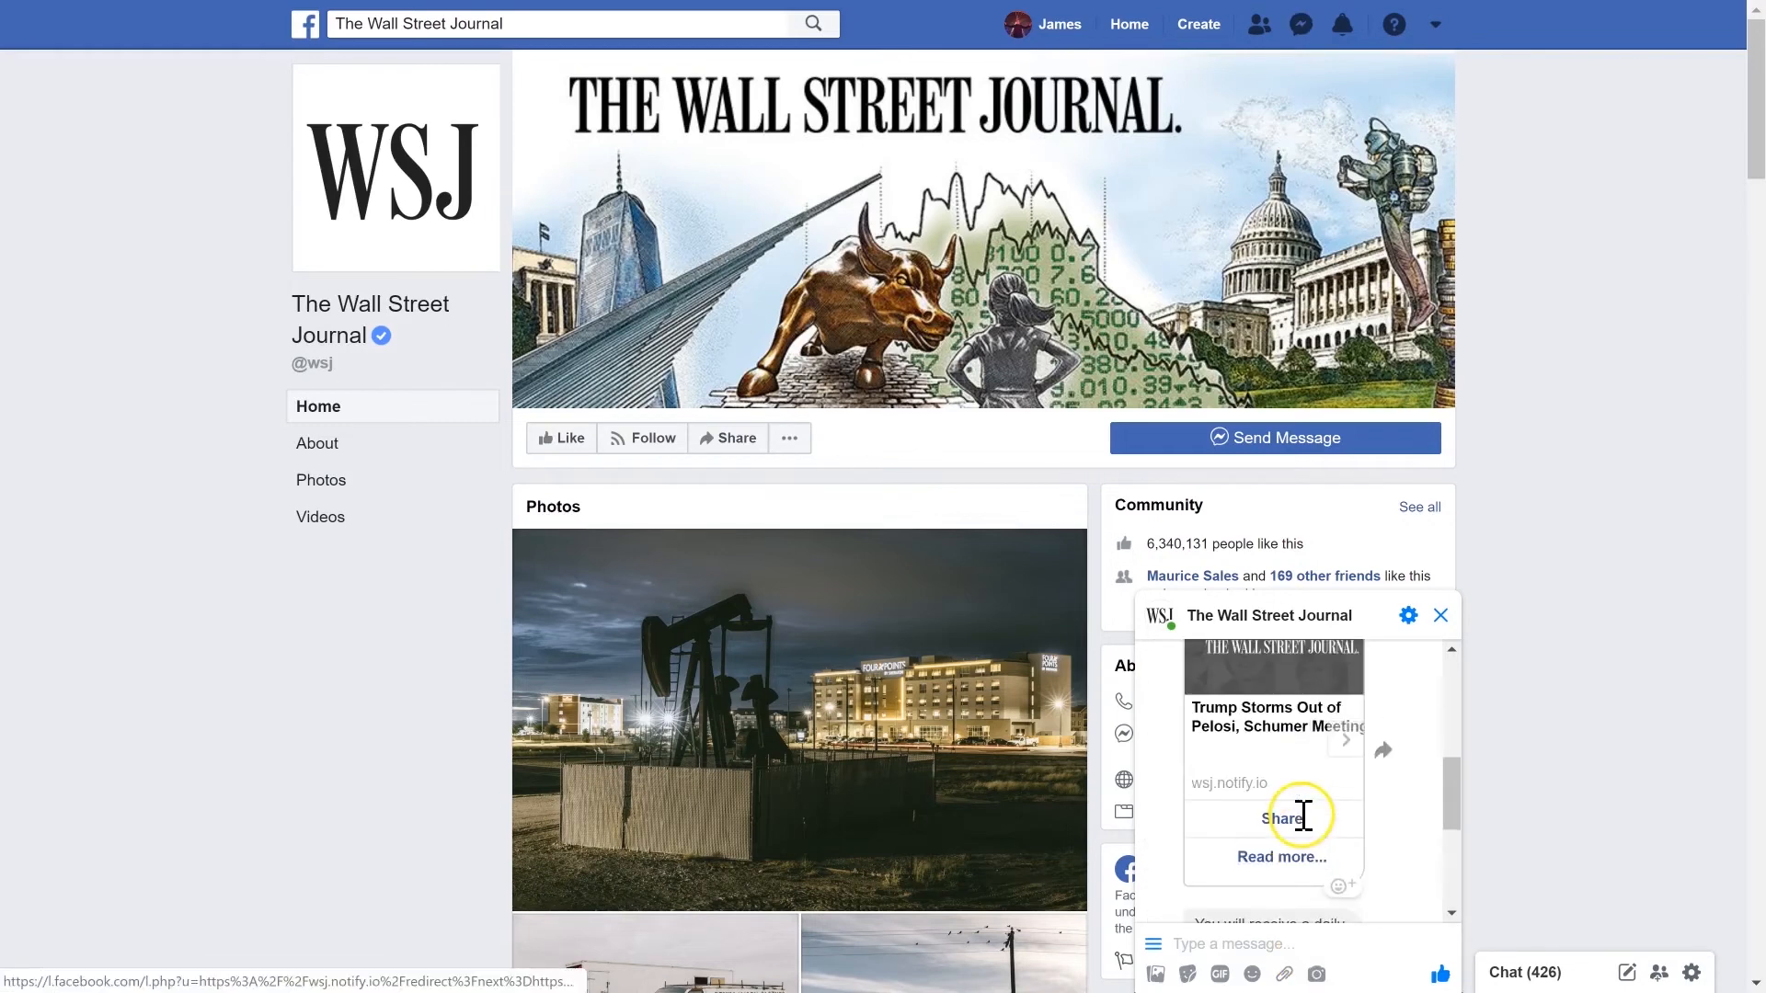
pyautogui.scroll(-3)
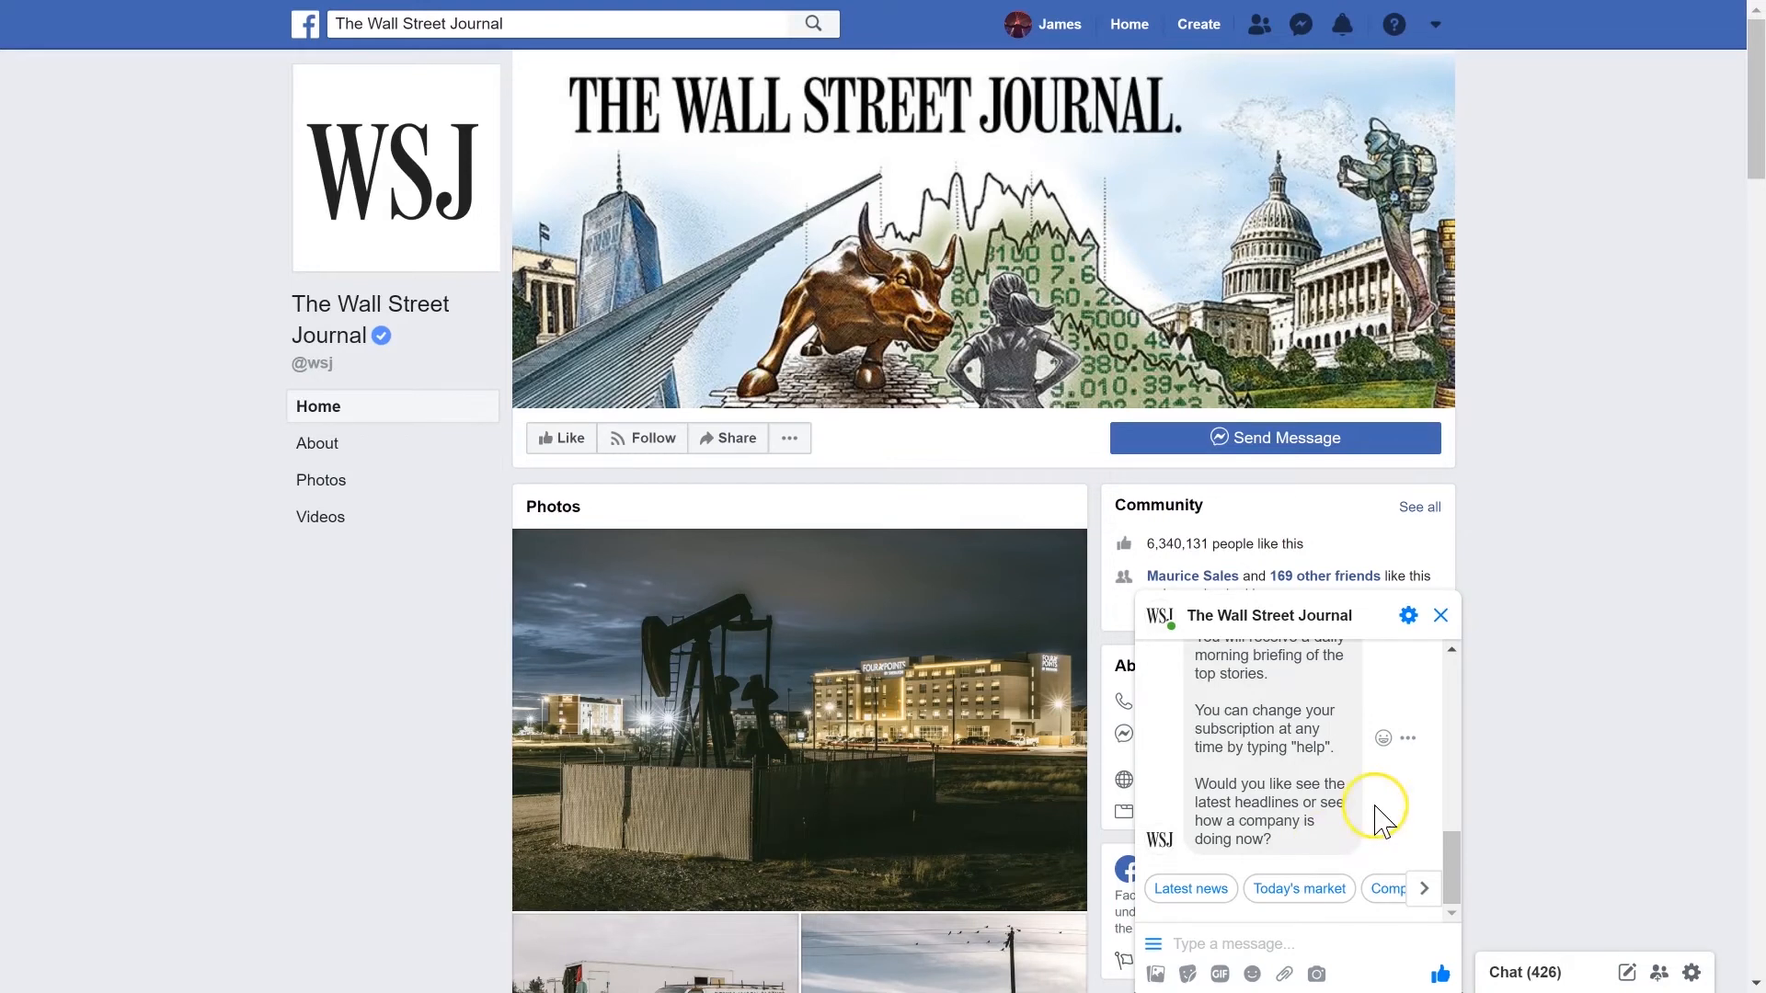
pyautogui.moveTo(1284, 785)
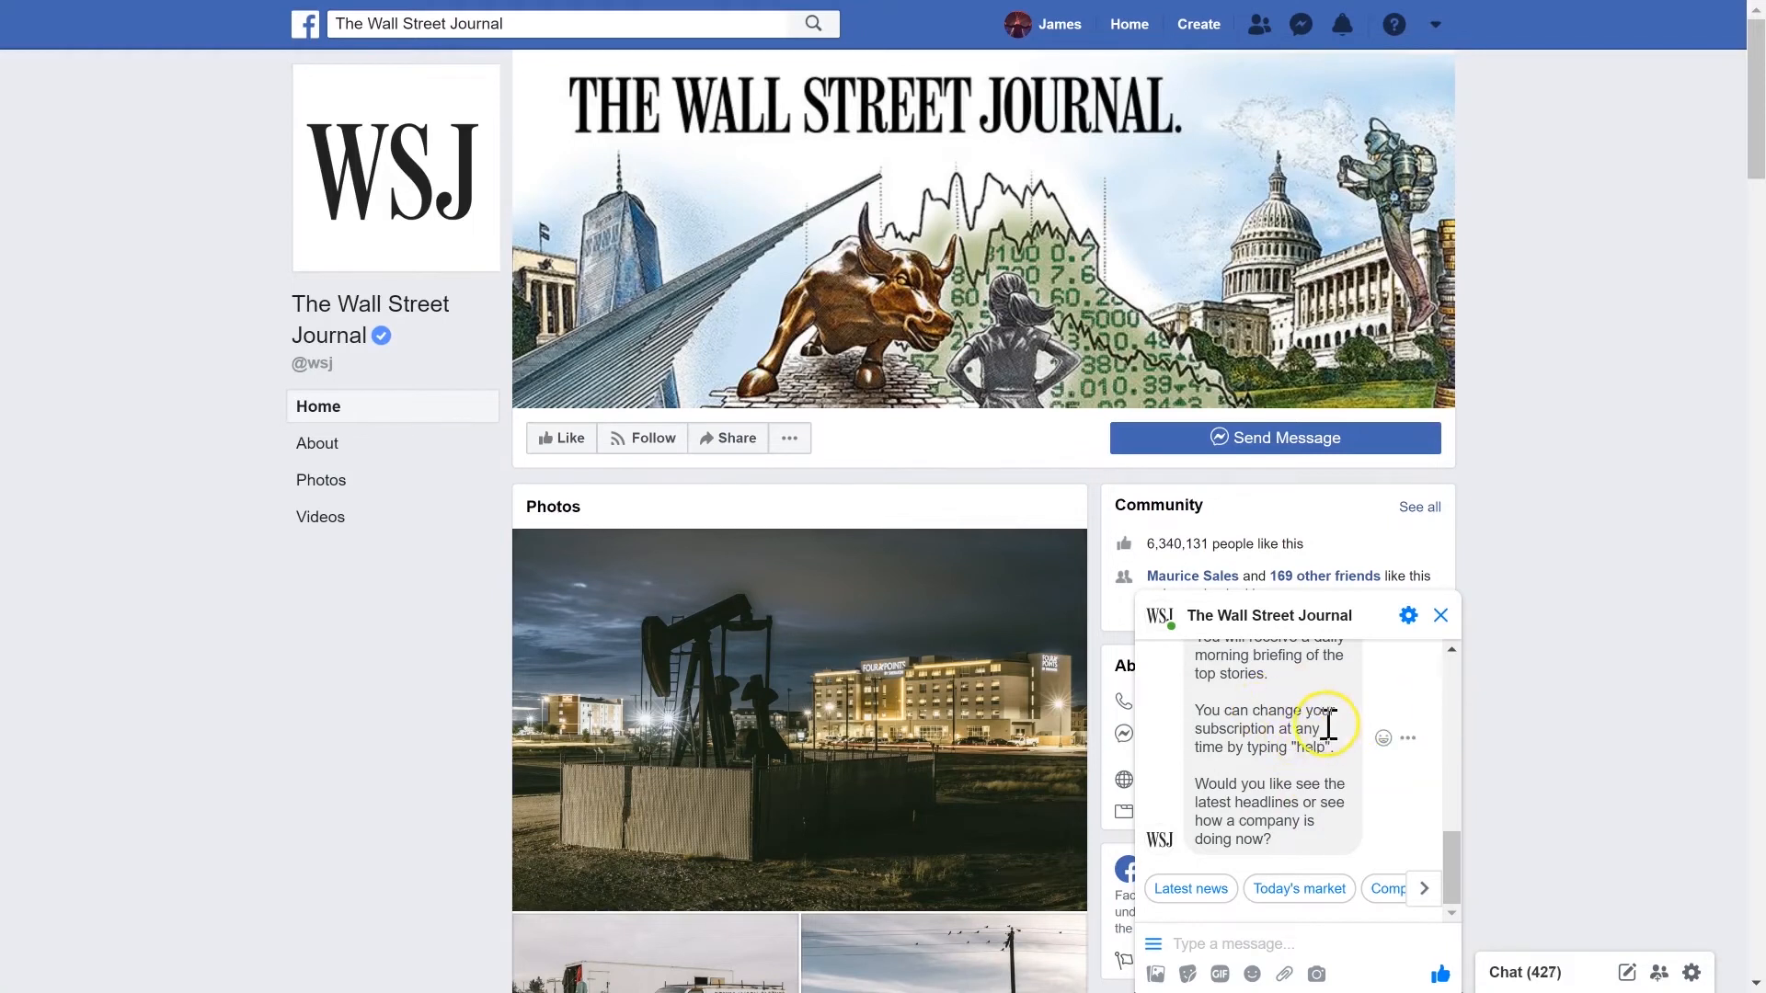
pyautogui.moveTo(1427, 835)
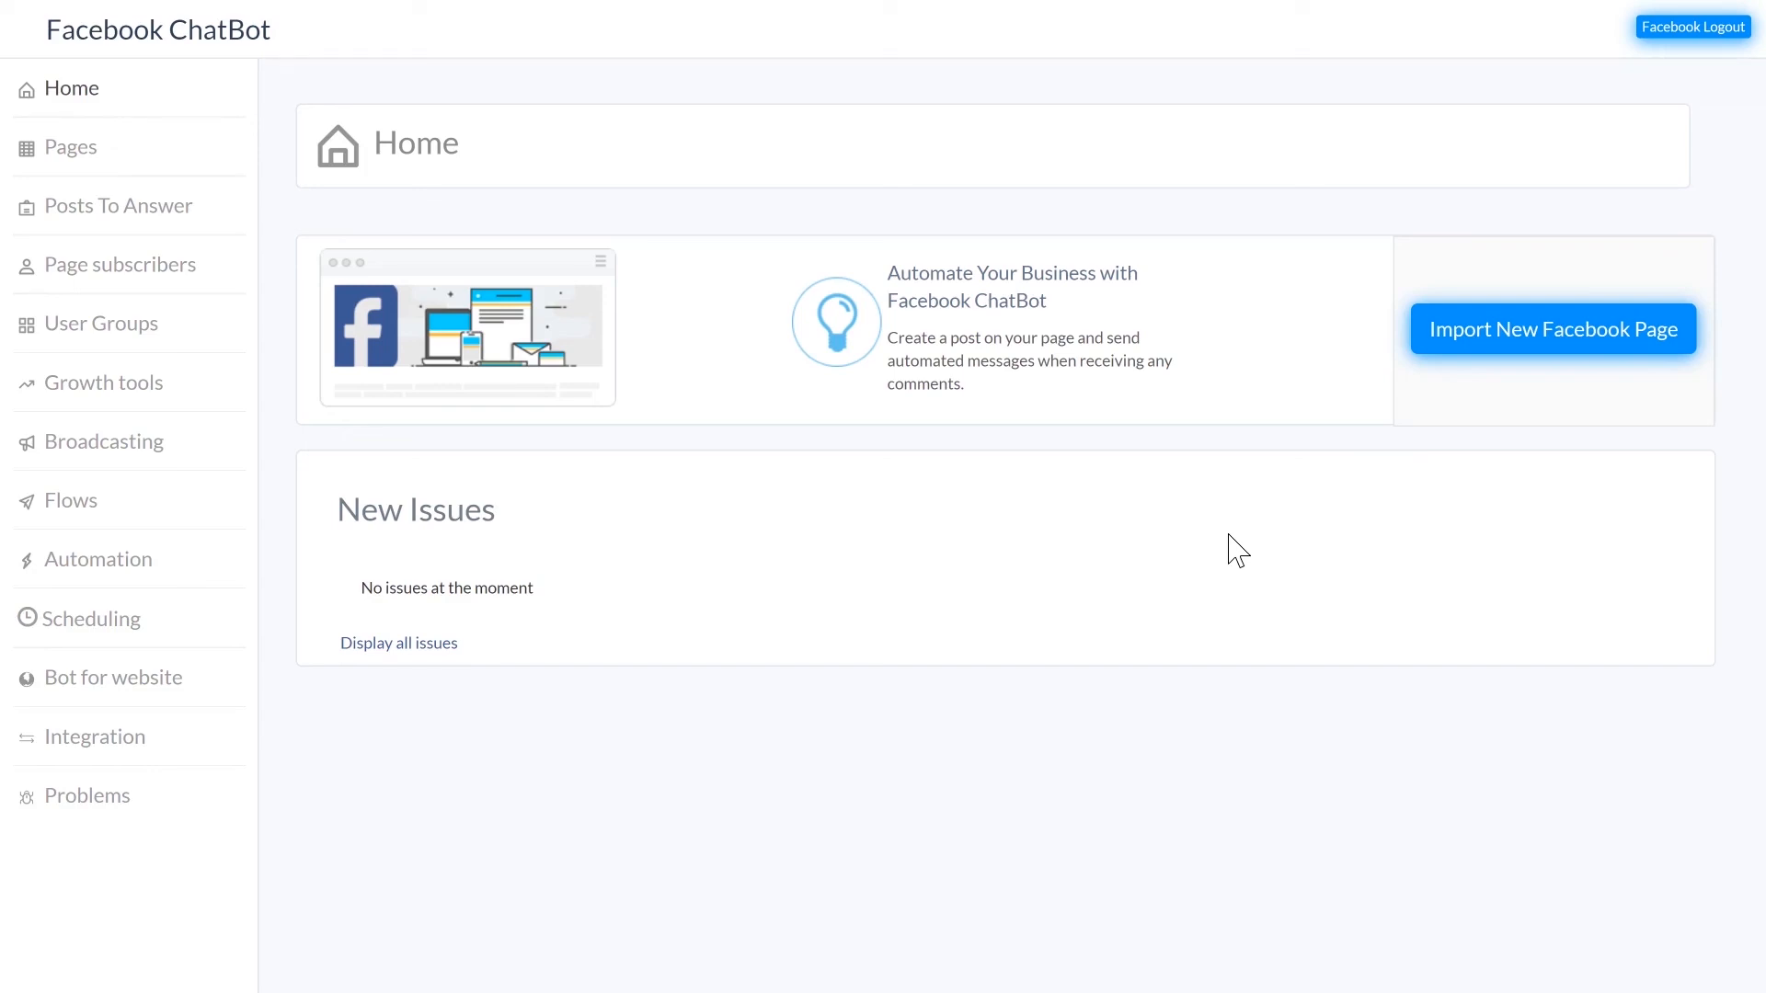
pyautogui.moveTo(721, 806)
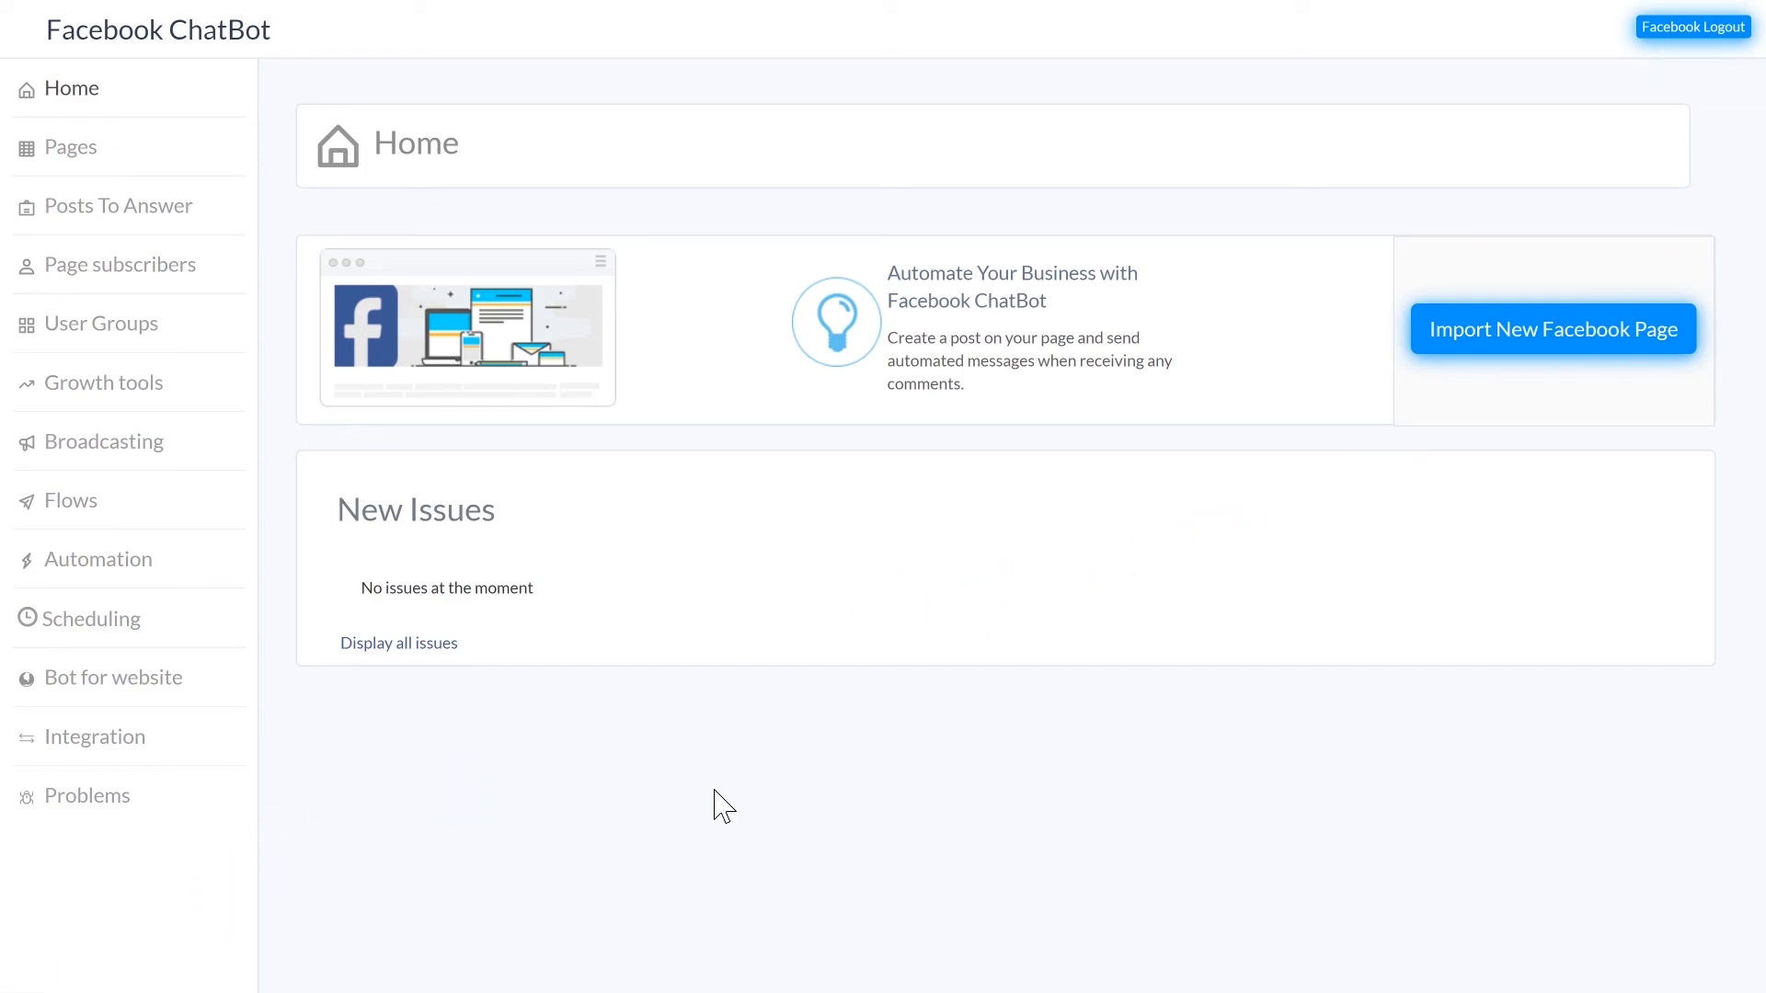